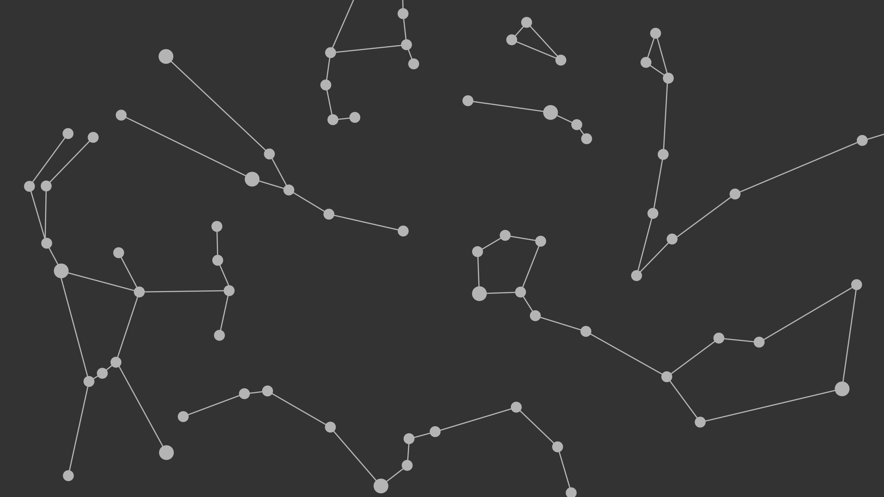
pyautogui.click(531, 213)
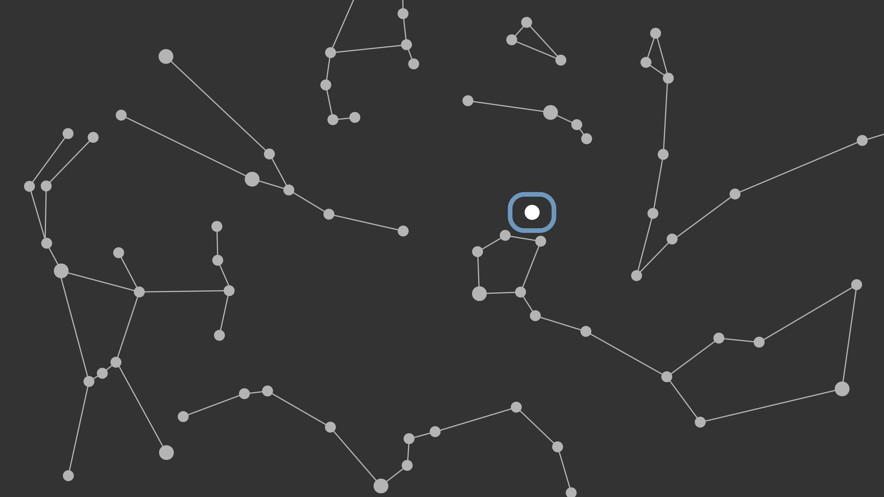
pyautogui.click(531, 213)
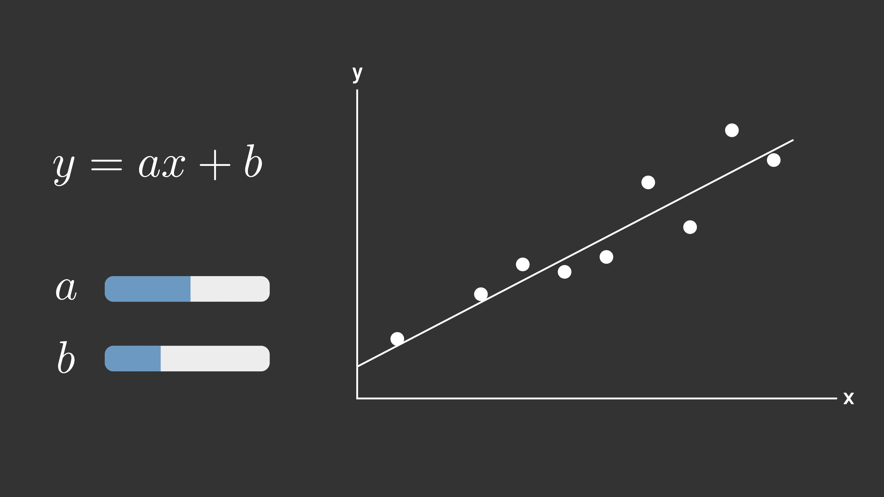
pyautogui.moveTo(161, 359); pyautogui.dragTo(231, 359)
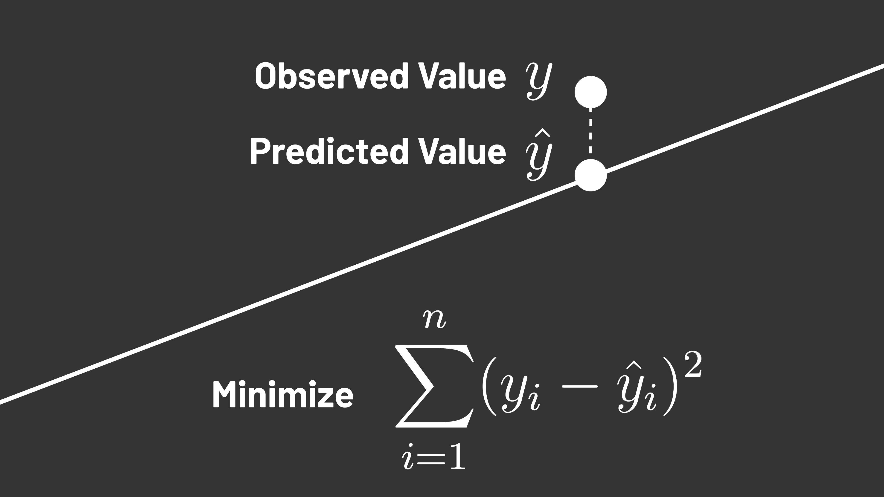
pyautogui.click(521, 394)
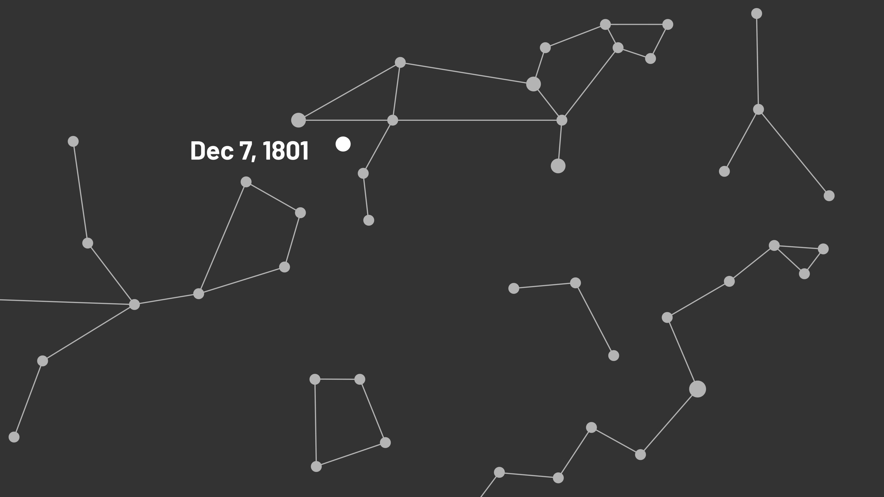
pyautogui.click(342, 147)
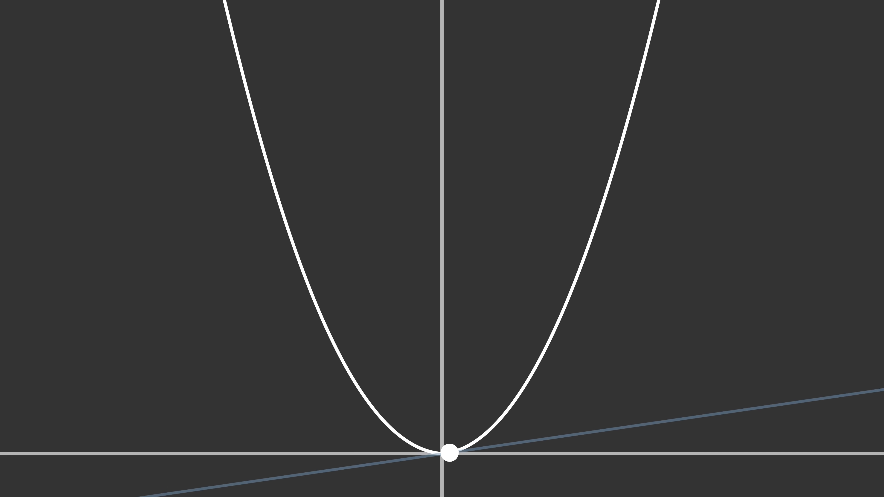
pyautogui.moveTo(452, 451); pyautogui.dragTo(569, 300)
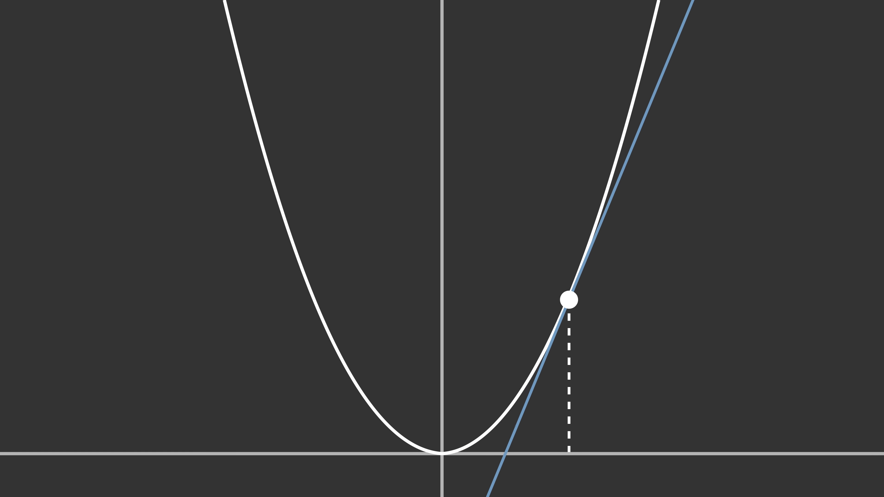
pyautogui.moveTo(570, 300); pyautogui.dragTo(606, 199)
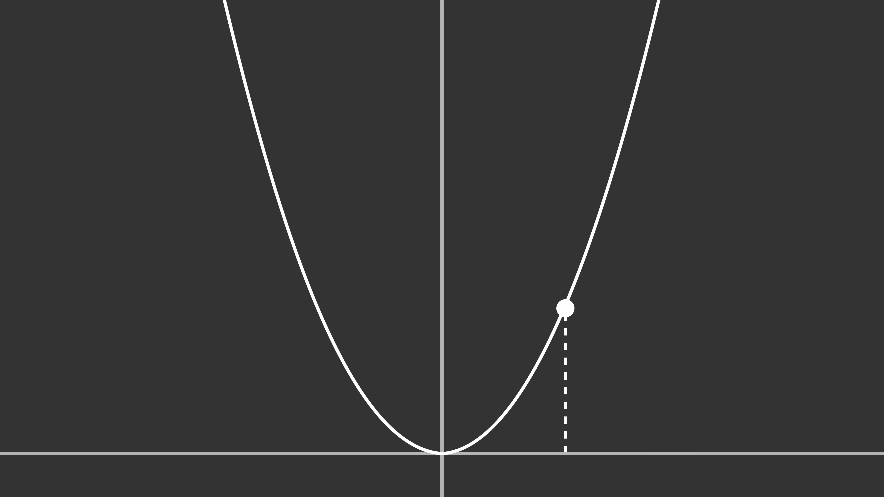
pyautogui.moveTo(566, 309); pyautogui.dragTo(485, 438)
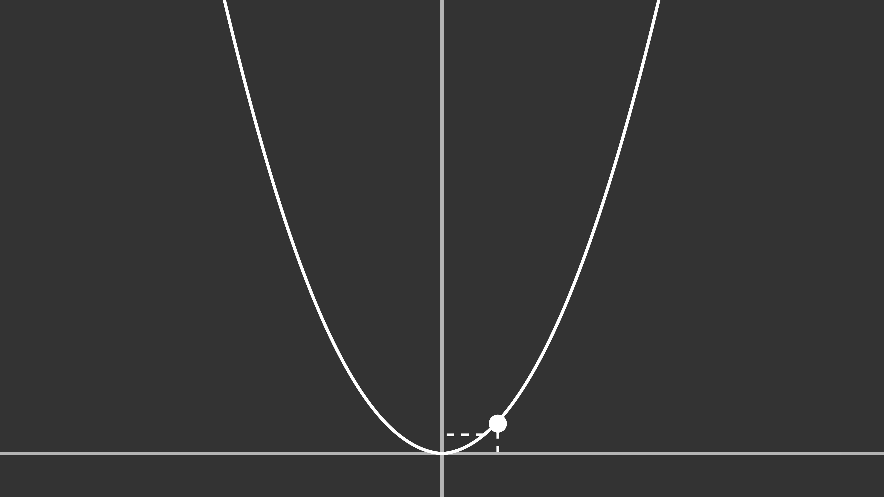
pyautogui.moveTo(497, 424); pyautogui.dragTo(512, 396)
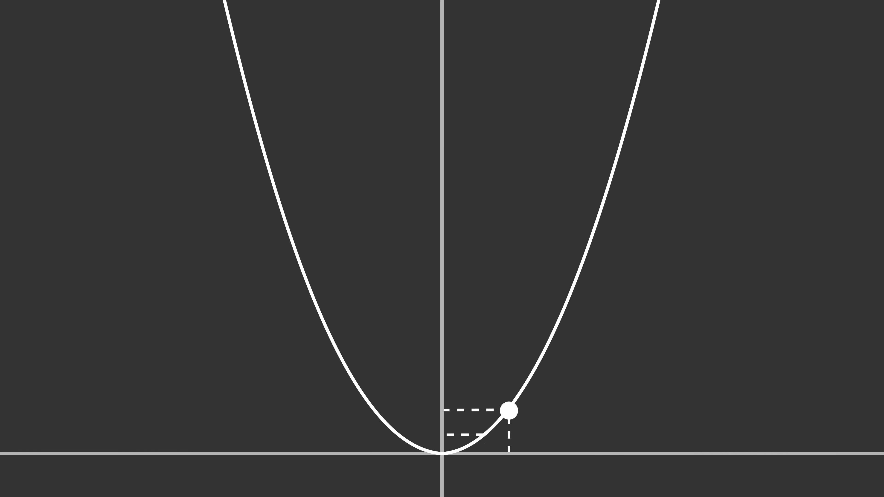
pyautogui.moveTo(510, 411); pyautogui.dragTo(580, 271)
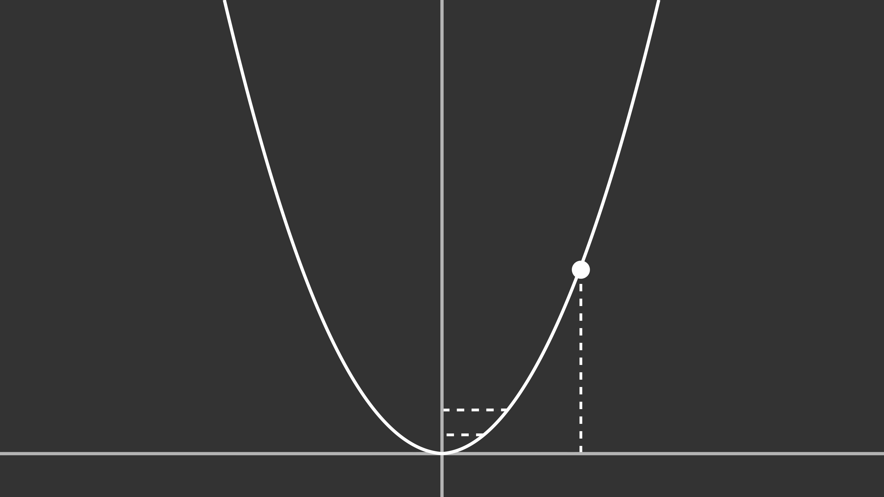
pyautogui.moveTo(581, 271); pyautogui.dragTo(606, 196)
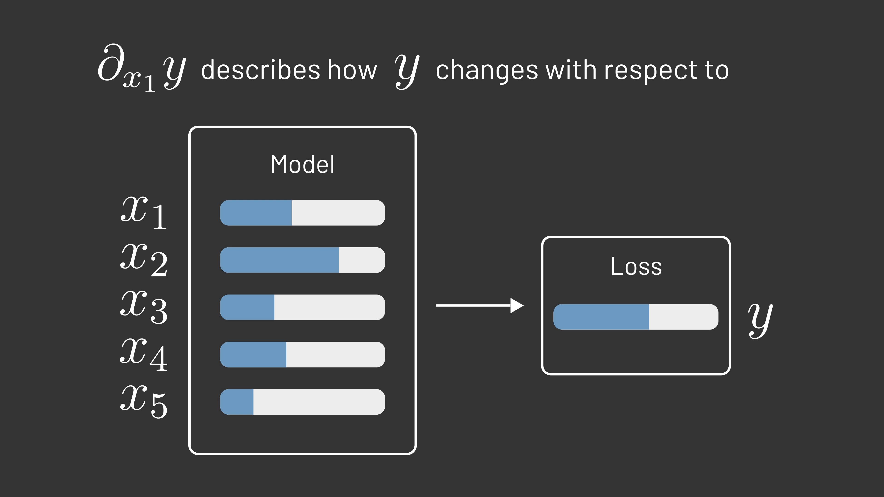
pyautogui.write('x_1')
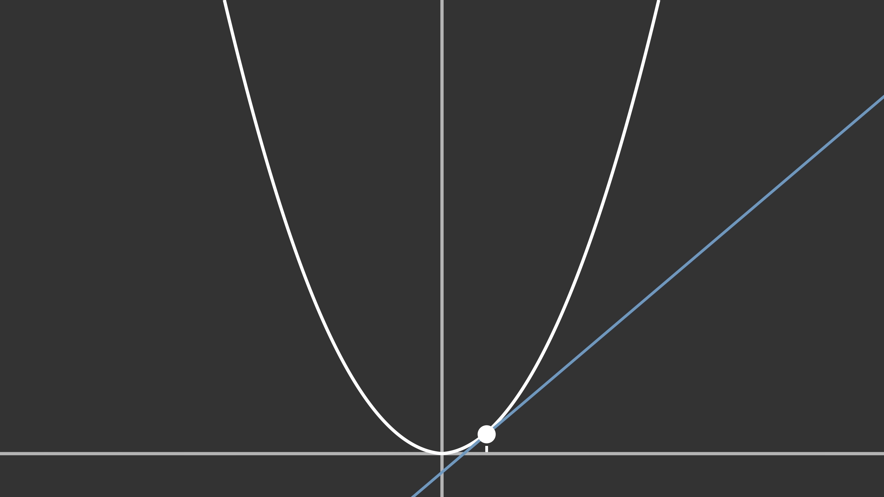
pyautogui.moveTo(488, 432); pyautogui.dragTo(548, 345)
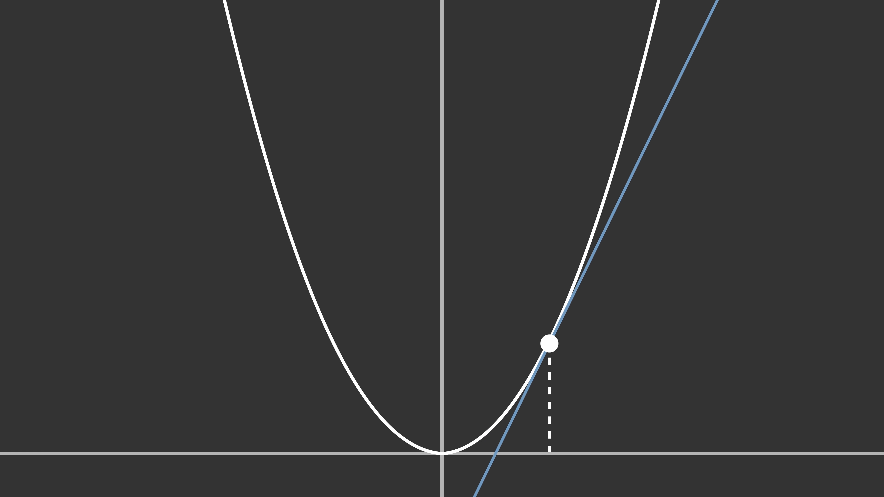
pyautogui.moveTo(550, 345); pyautogui.dragTo(308, 287)
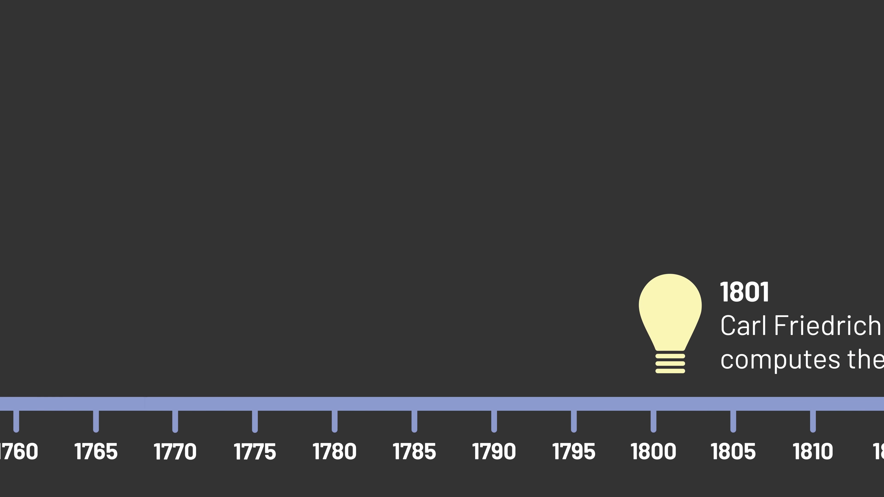
pyautogui.hscroll(3)
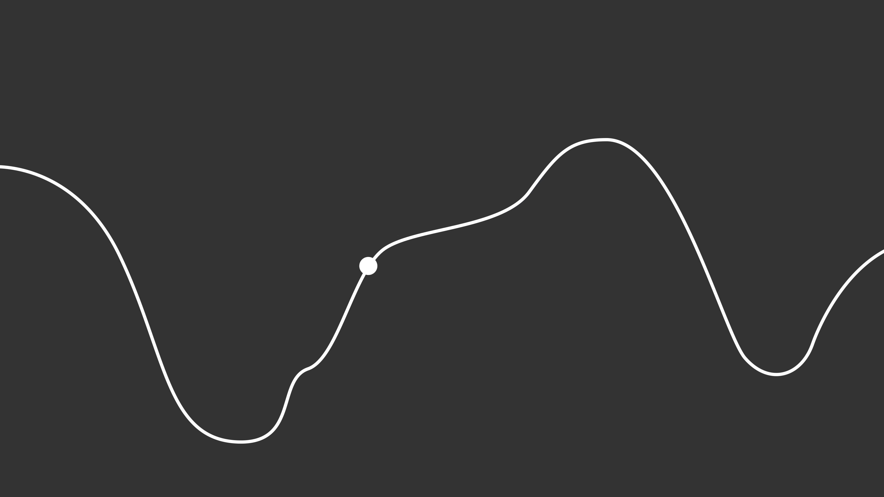
pyautogui.moveTo(369, 265); pyautogui.dragTo(277, 413)
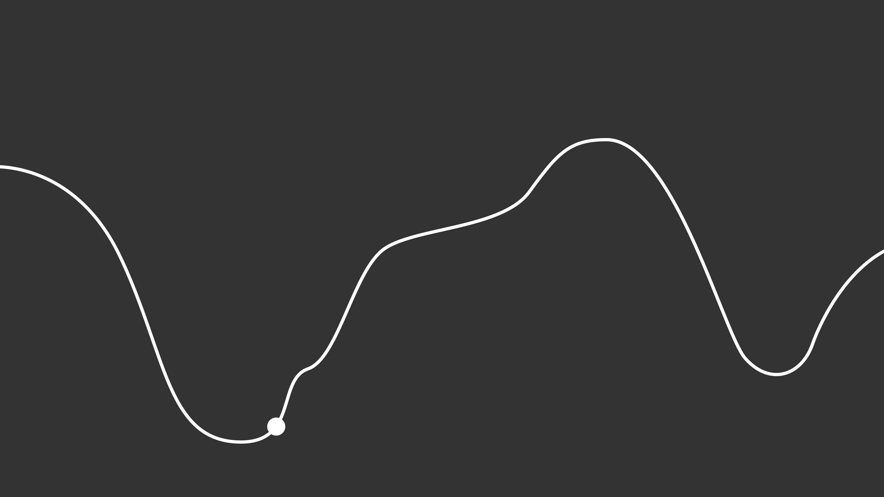